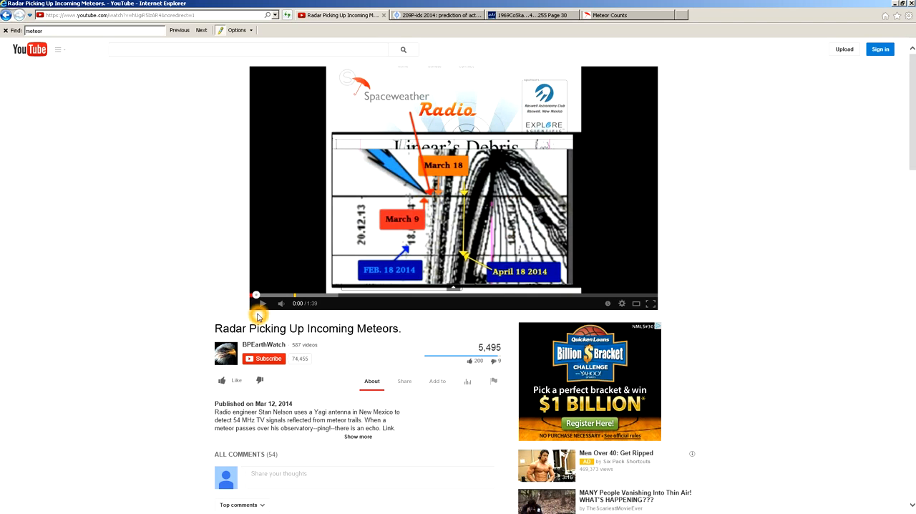
- Play 'Radar Picking Up Incoming Meteors' to about 0:20 and pause on the debris prediction chart
{"action": "left_click", "coordinate": [262, 304]}
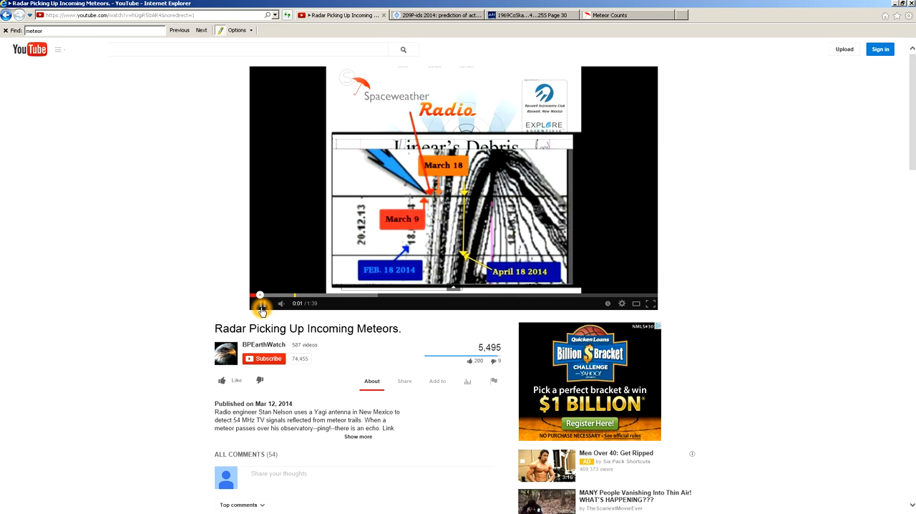
{"action": "left_click", "coordinate": [263, 304]}
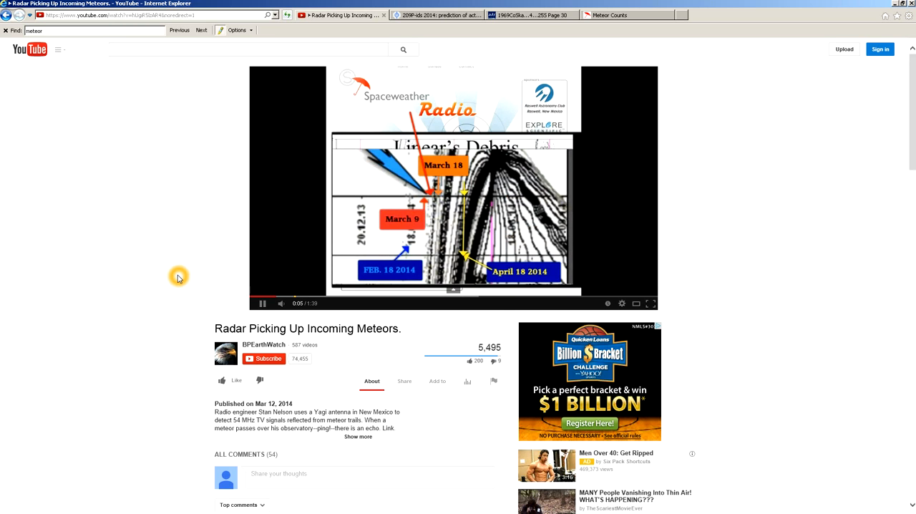
{"action": "mouse_move", "coordinate": [178, 269]}
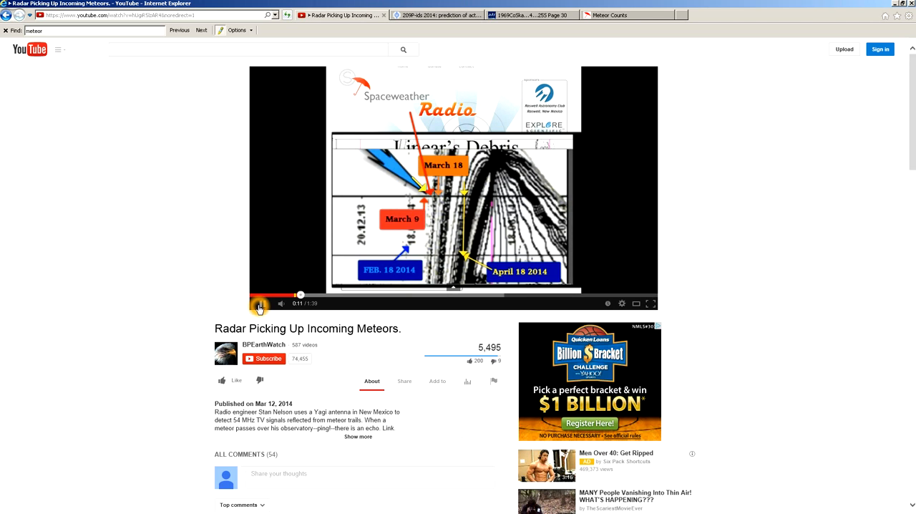
{"action": "left_click", "coordinate": [262, 304]}
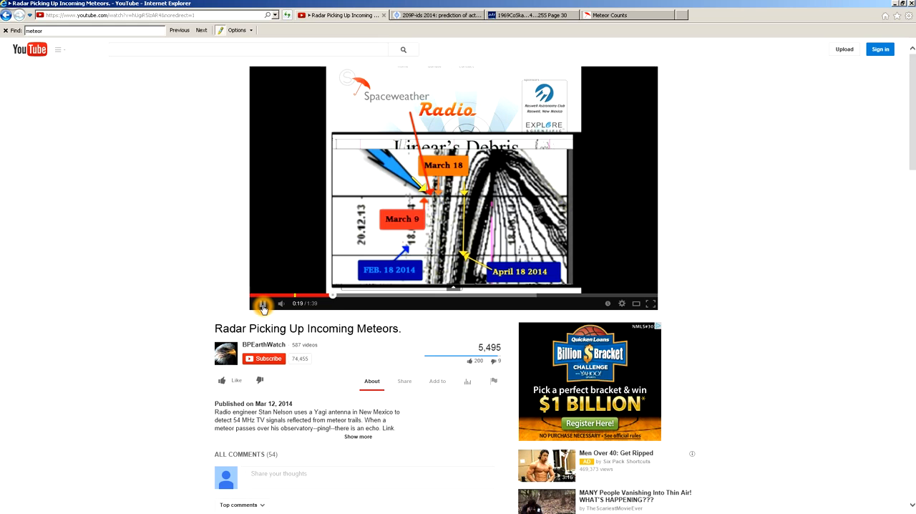
{"action": "left_click", "coordinate": [263, 303]}
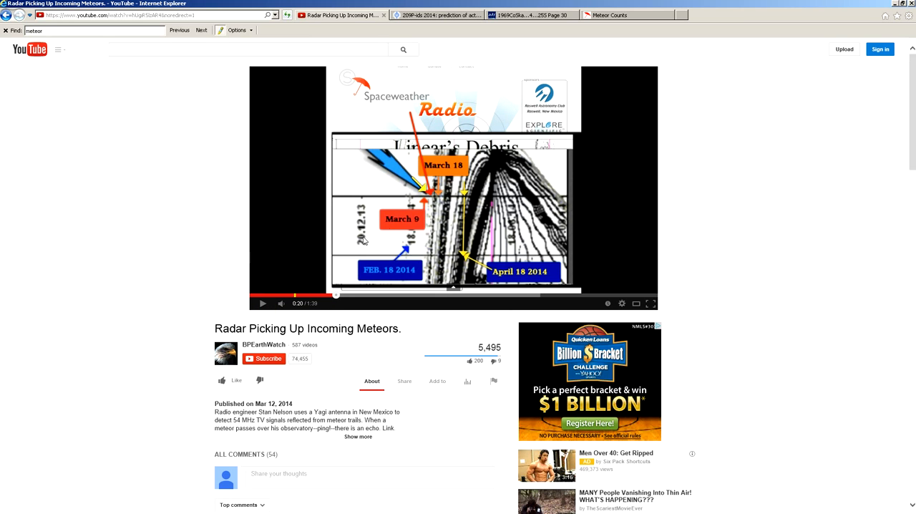
{"action": "mouse_move", "coordinate": [432, 199]}
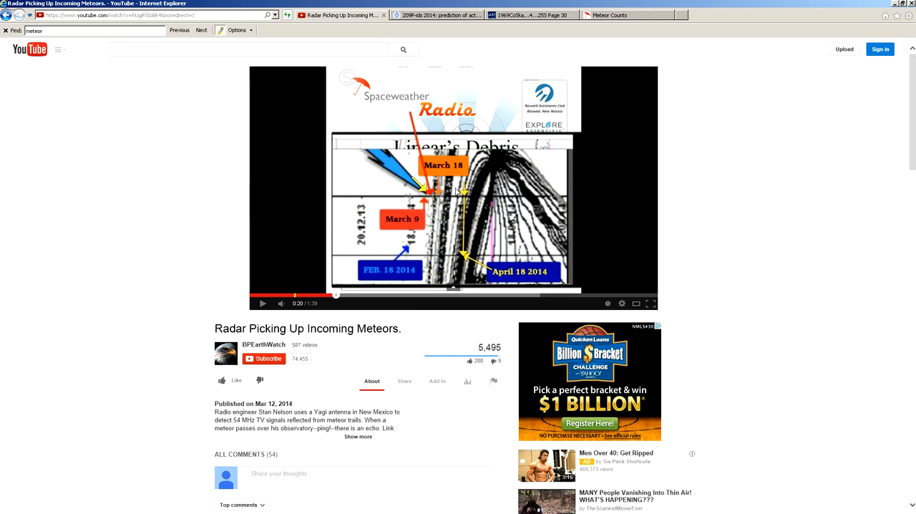
{"action": "mouse_move", "coordinate": [621, 96]}
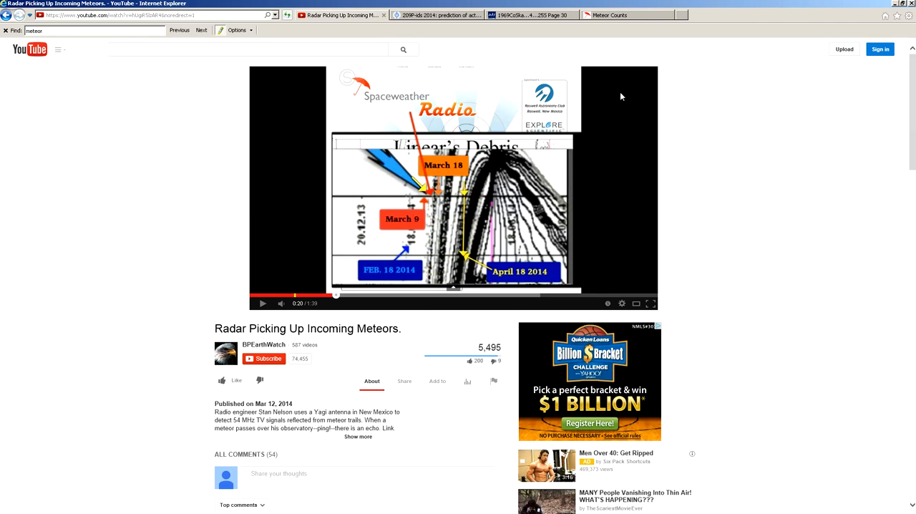
- Switch to the '209P-ids 2014: prediction of activity' tab and look over its debris trail chart
{"action": "left_click", "coordinate": [437, 14]}
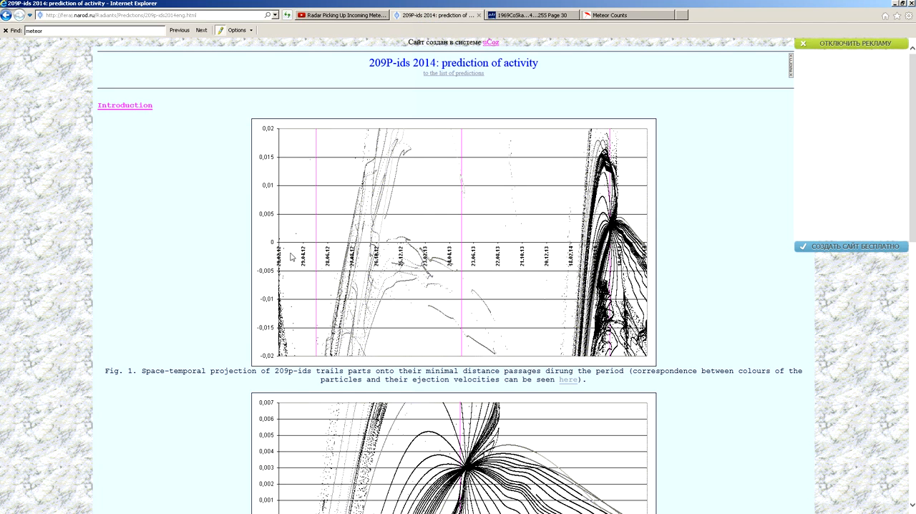
{"action": "mouse_move", "coordinate": [276, 194]}
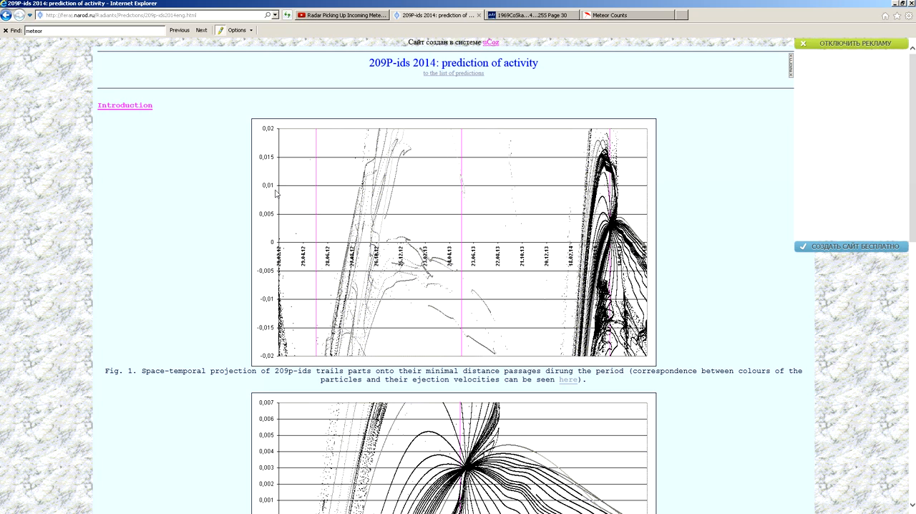
{"action": "mouse_move", "coordinate": [458, 308]}
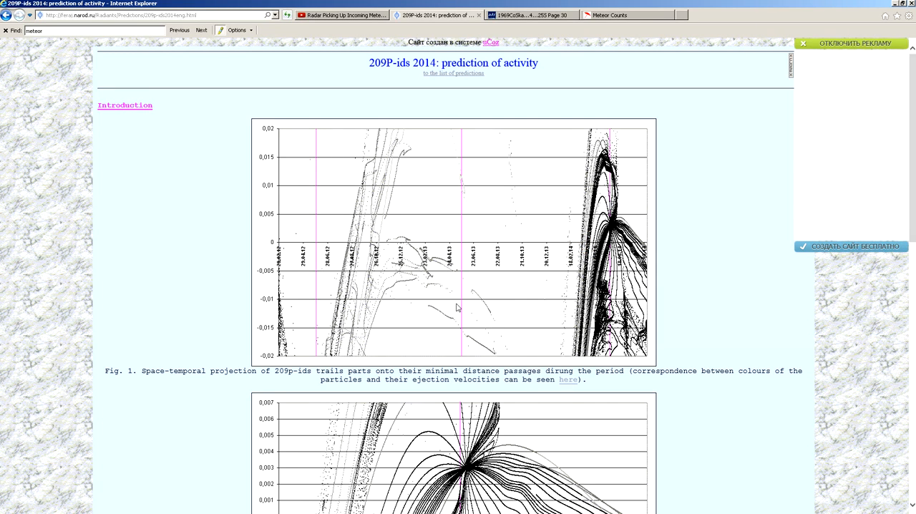
{"action": "left_click", "coordinate": [461, 244]}
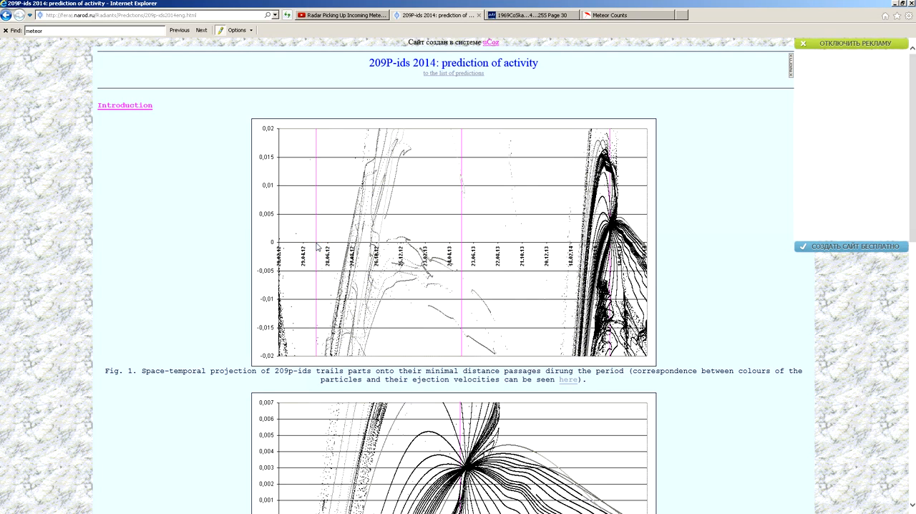
{"action": "left_click", "coordinate": [355, 220]}
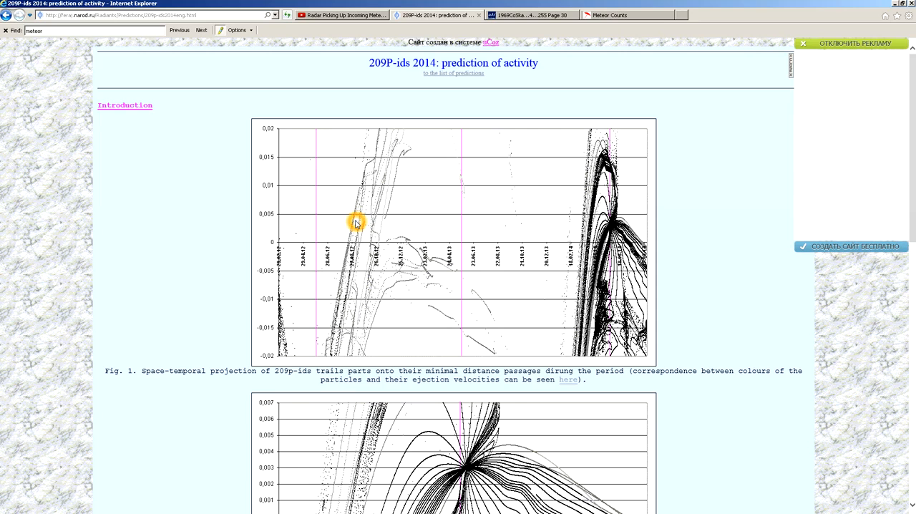
- Scroll down to the Fig. 2 debris projection, then return to the YouTube radar video tab
{"action": "scroll", "scroll_direction": "down", "scroll_amount": 3}
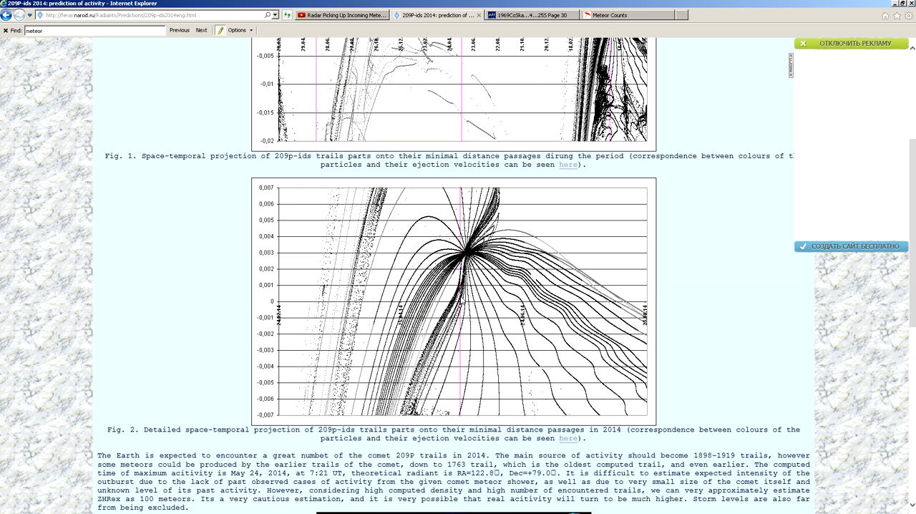
{"action": "mouse_move", "coordinate": [461, 302]}
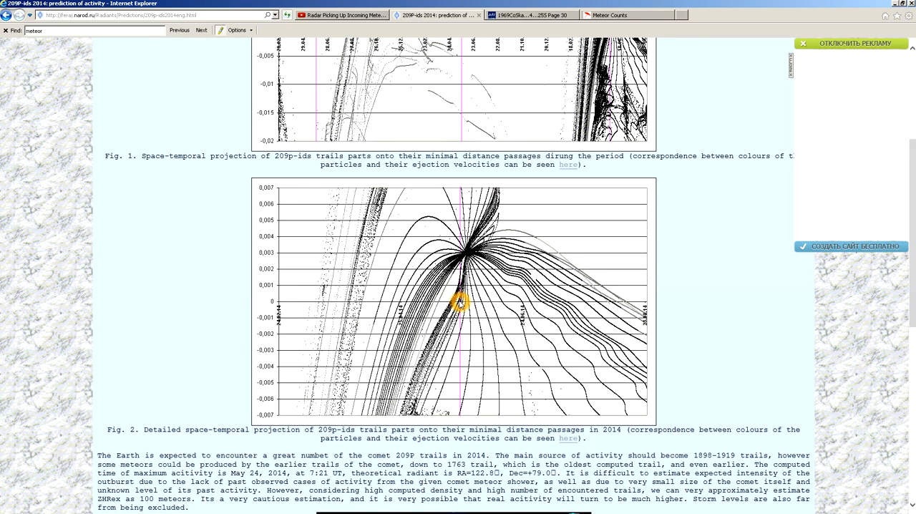
{"action": "mouse_move", "coordinate": [322, 305]}
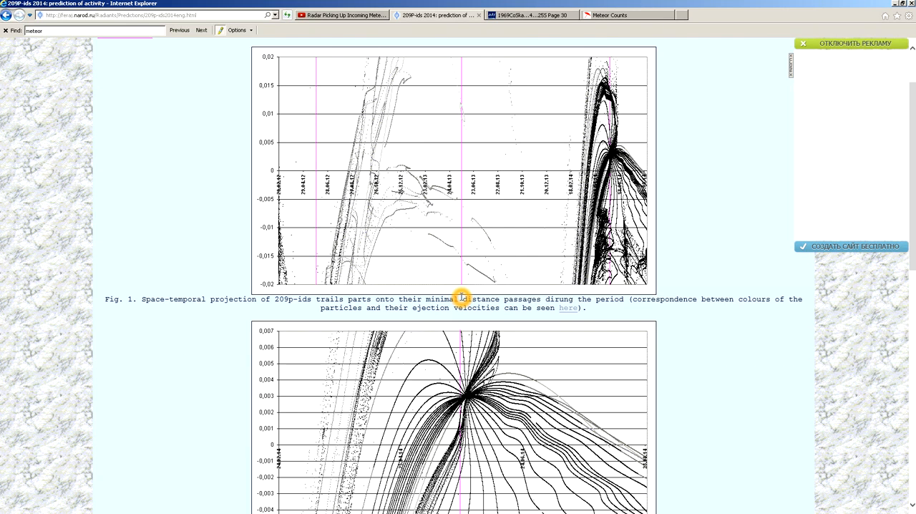
{"action": "left_click", "coordinate": [340, 14]}
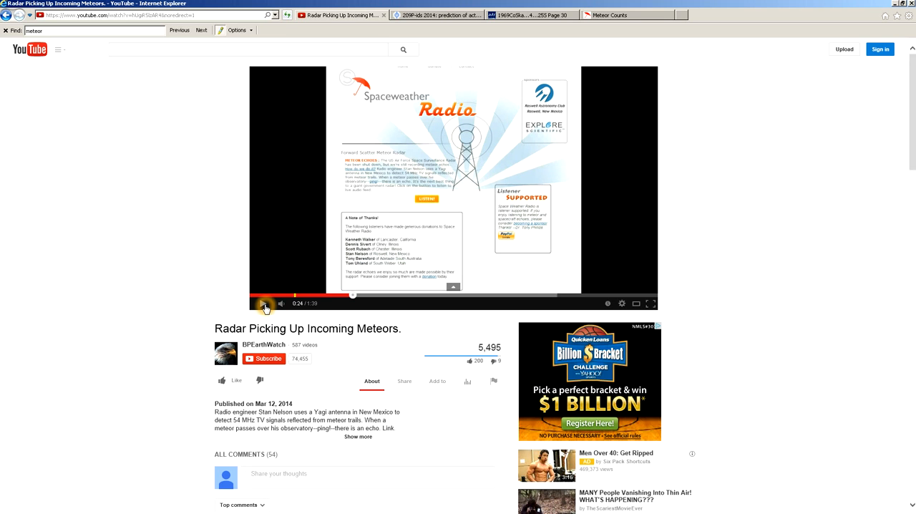
- Resume the radar video briefly, then switch to the SpaceWeather.com Meteor Counts tab
{"action": "left_click", "coordinate": [427, 197]}
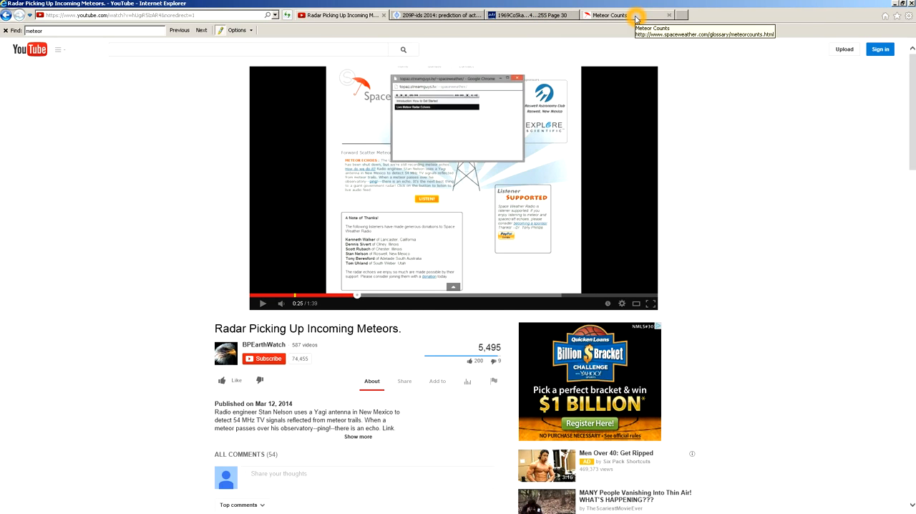
{"action": "left_click", "coordinate": [610, 14]}
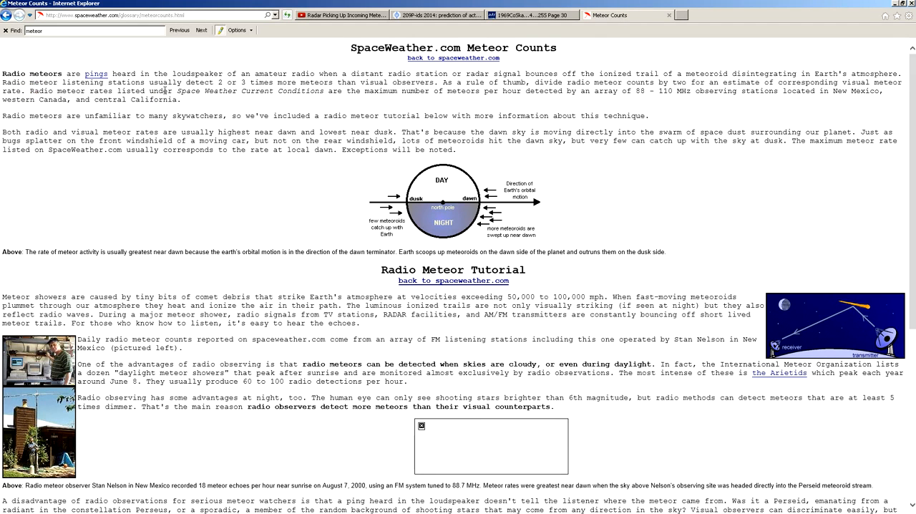
{"action": "left_click_drag", "start_coordinate": [218, 82], "coordinate": [298, 82]}
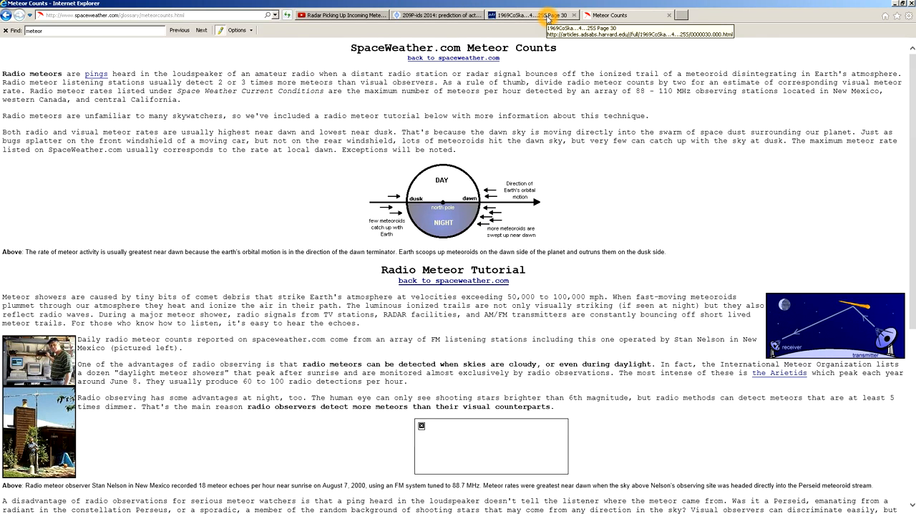
- Review the ADS 'Sporadic Meteor Rates 1944-1953' table, then return to the YouTube radar video
{"action": "left_click", "coordinate": [515, 14]}
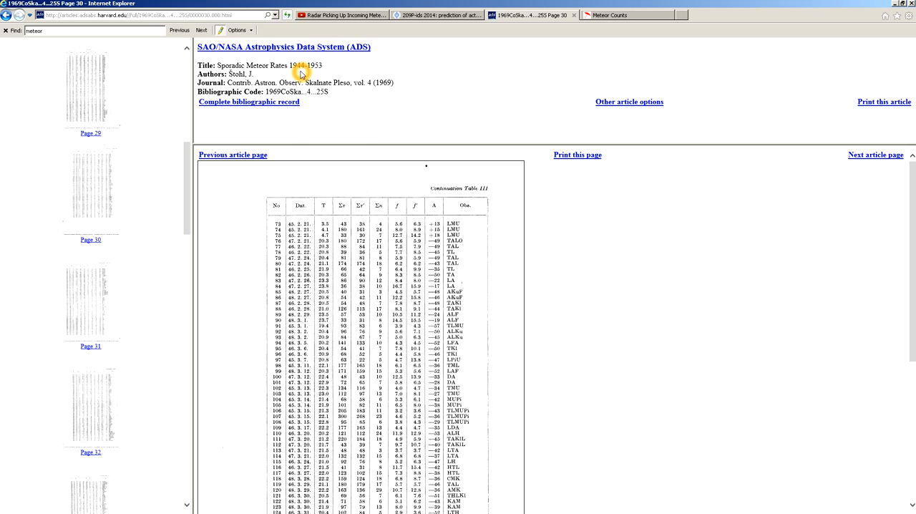
{"action": "mouse_move", "coordinate": [367, 100]}
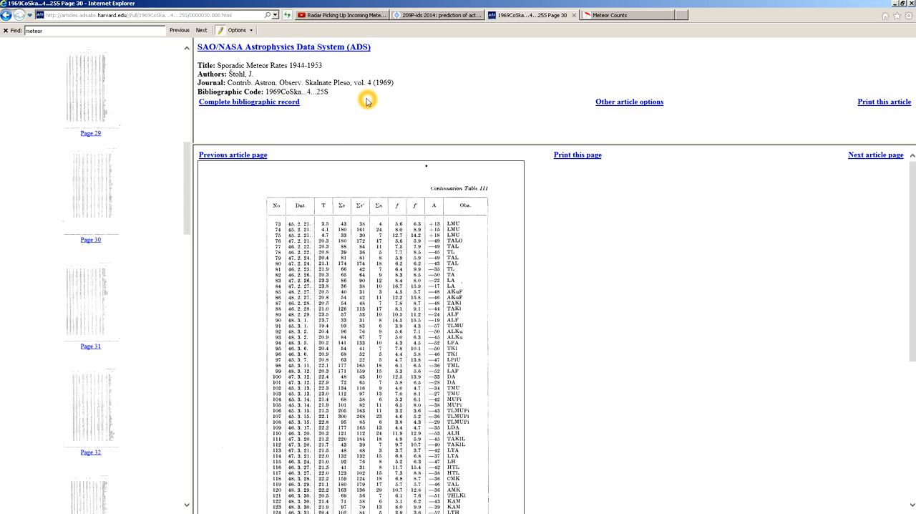
{"action": "mouse_move", "coordinate": [535, 390]}
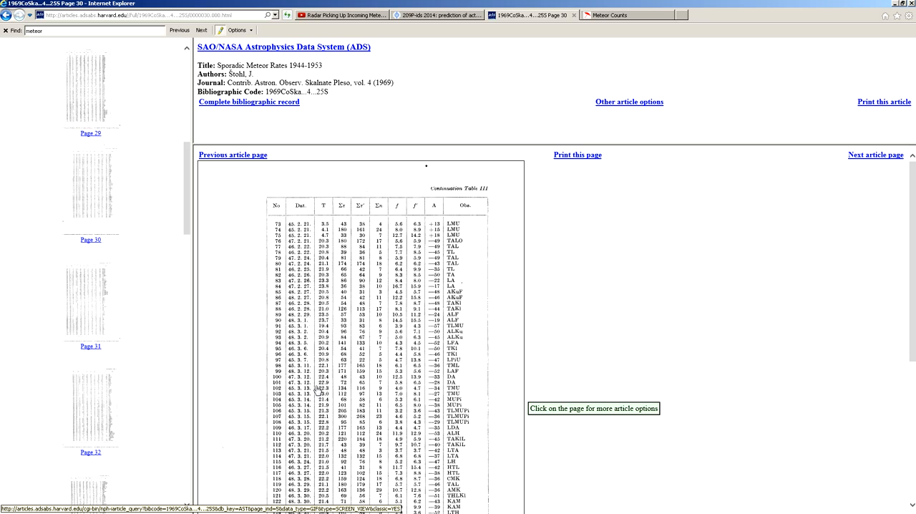
{"action": "mouse_move", "coordinate": [289, 384]}
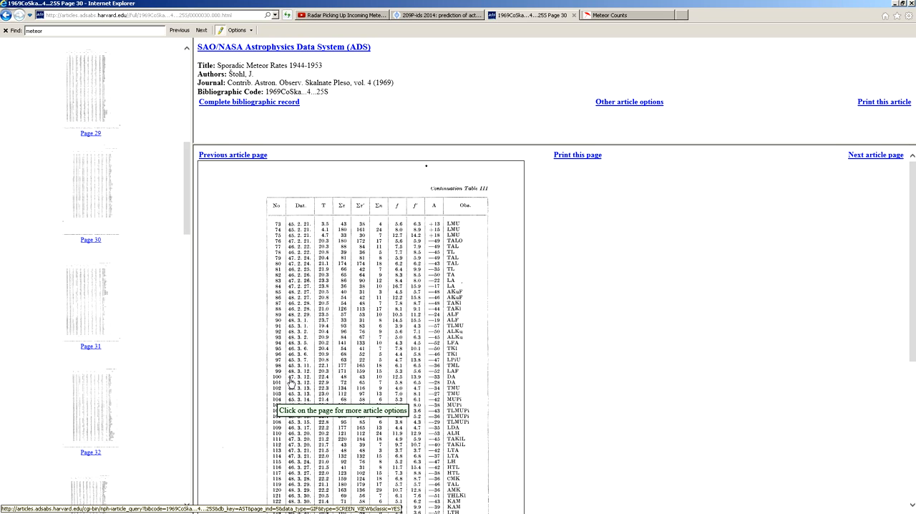
{"action": "mouse_move", "coordinate": [392, 386]}
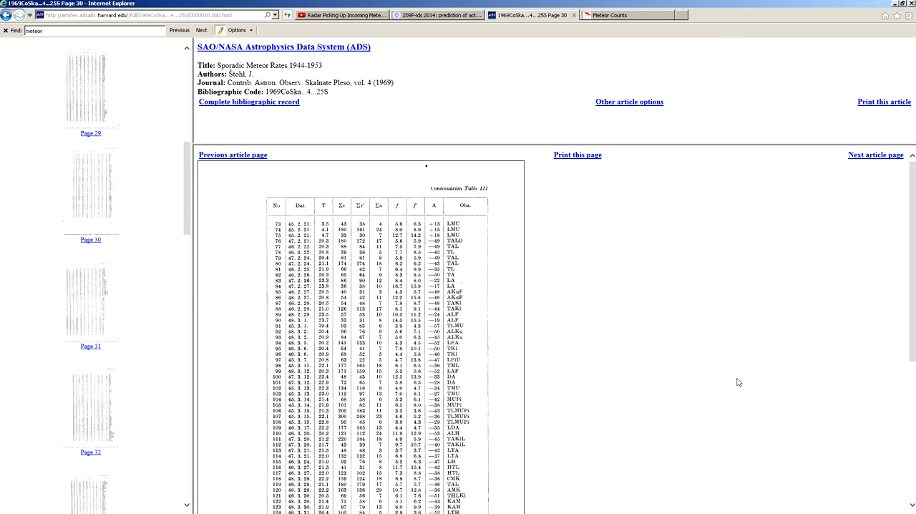
{"action": "mouse_move", "coordinate": [713, 375]}
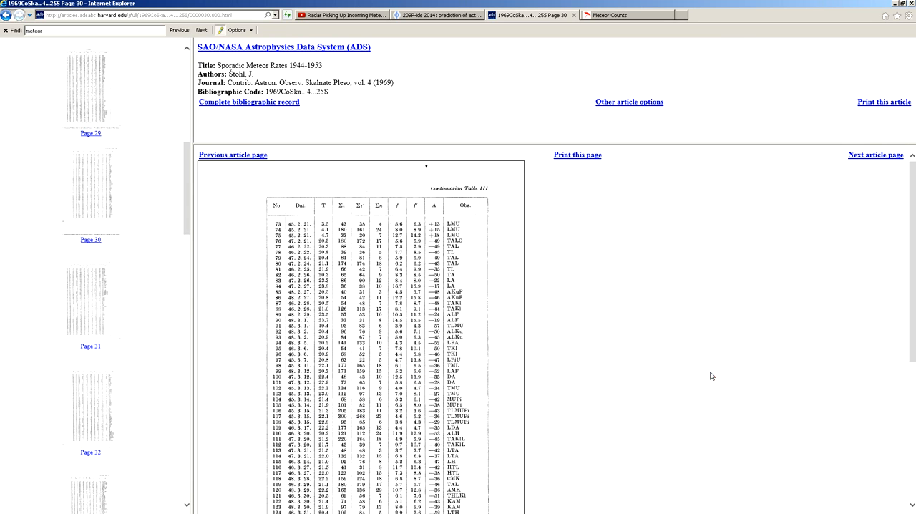
{"action": "mouse_move", "coordinate": [704, 372]}
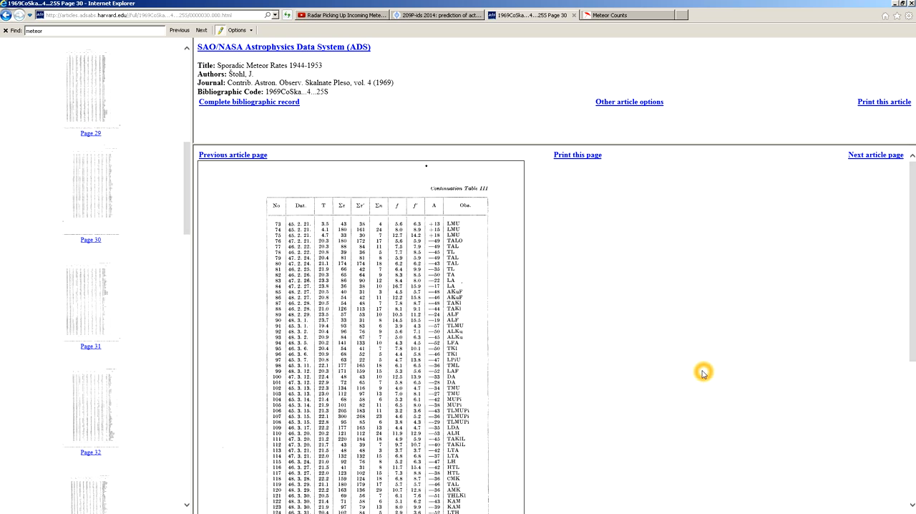
{"action": "mouse_move", "coordinate": [687, 368]}
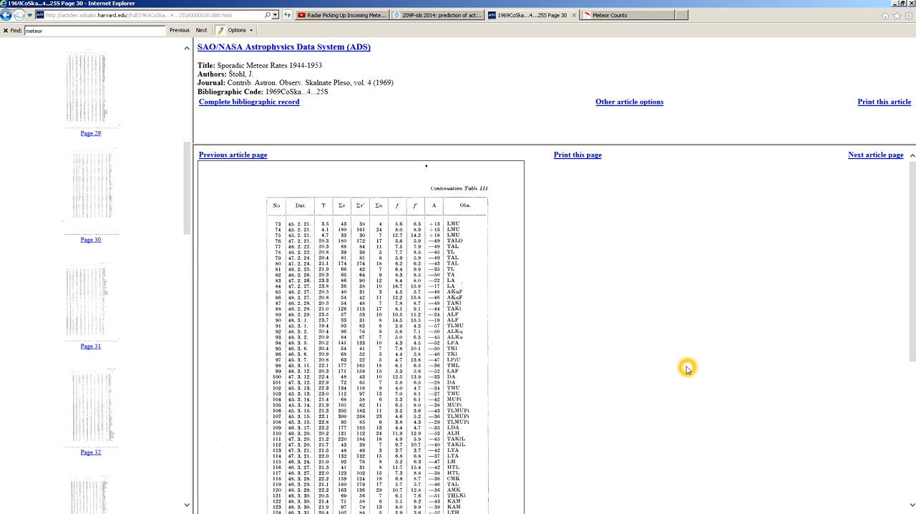
{"action": "mouse_move", "coordinate": [685, 366]}
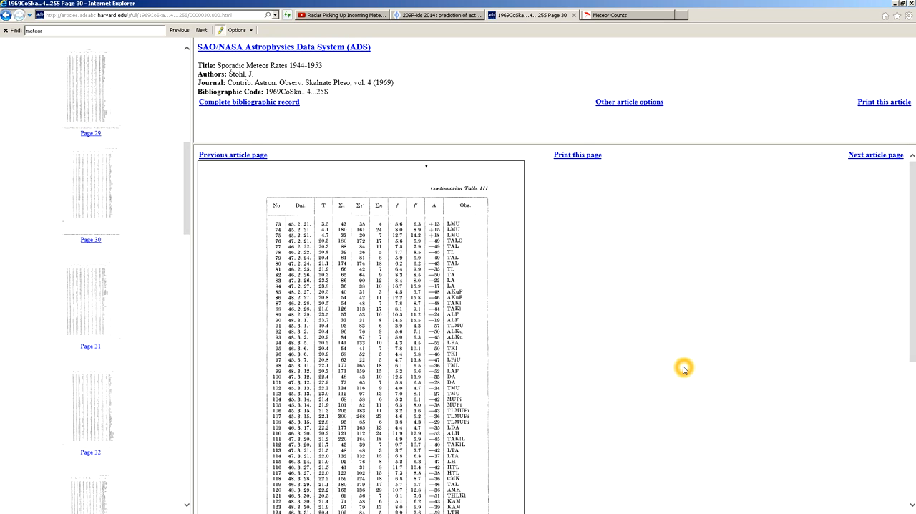
{"action": "left_click", "coordinate": [342, 14]}
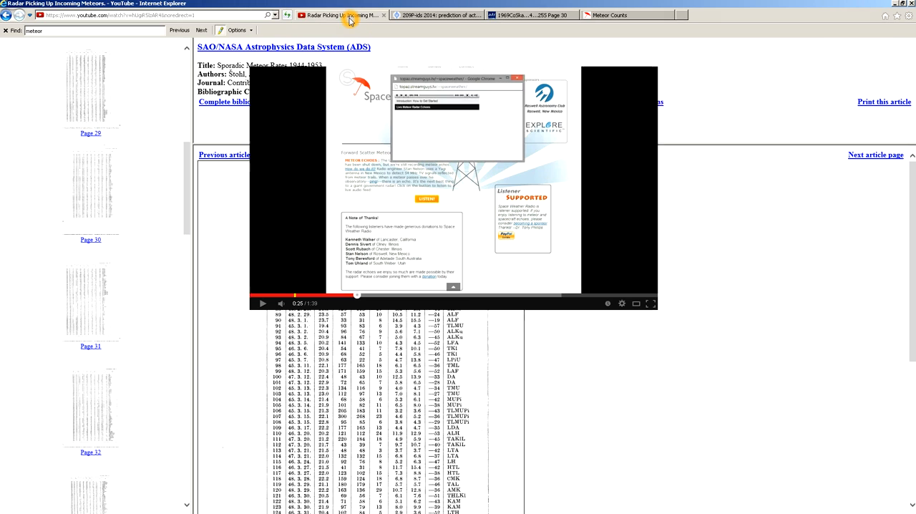